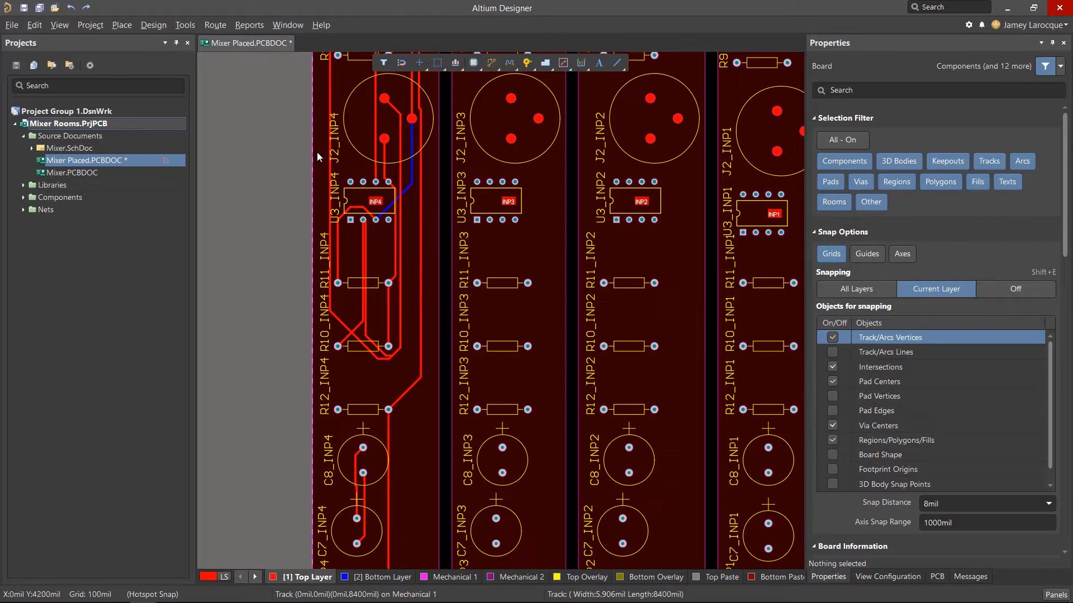
Zoom out to see every channel room on the Mixer Placed PCB and reach the Design menu.
scroll("down", 3)
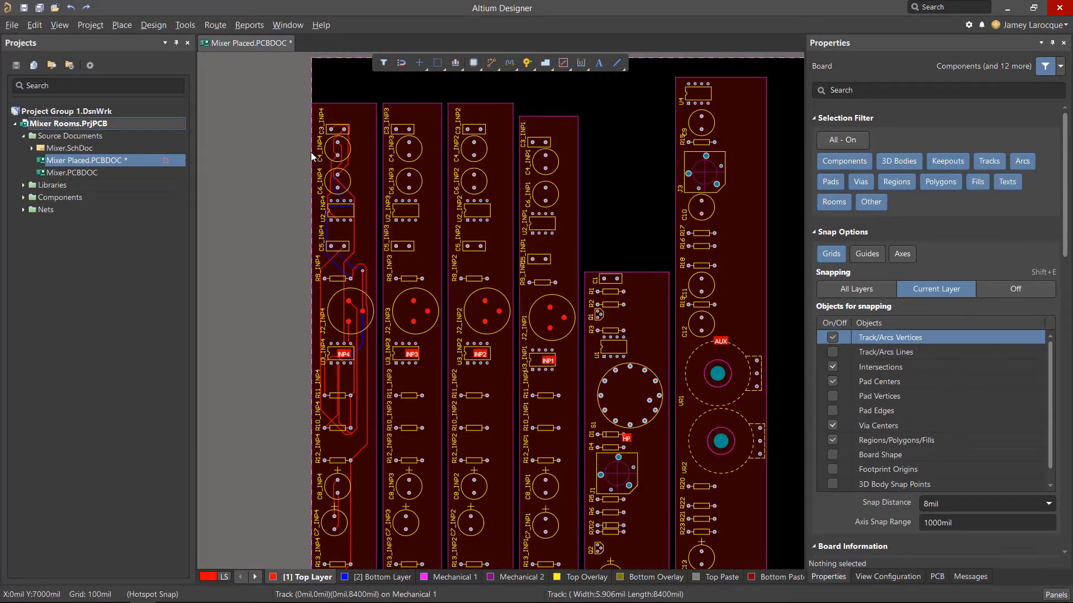
mouse_move(382, 161)
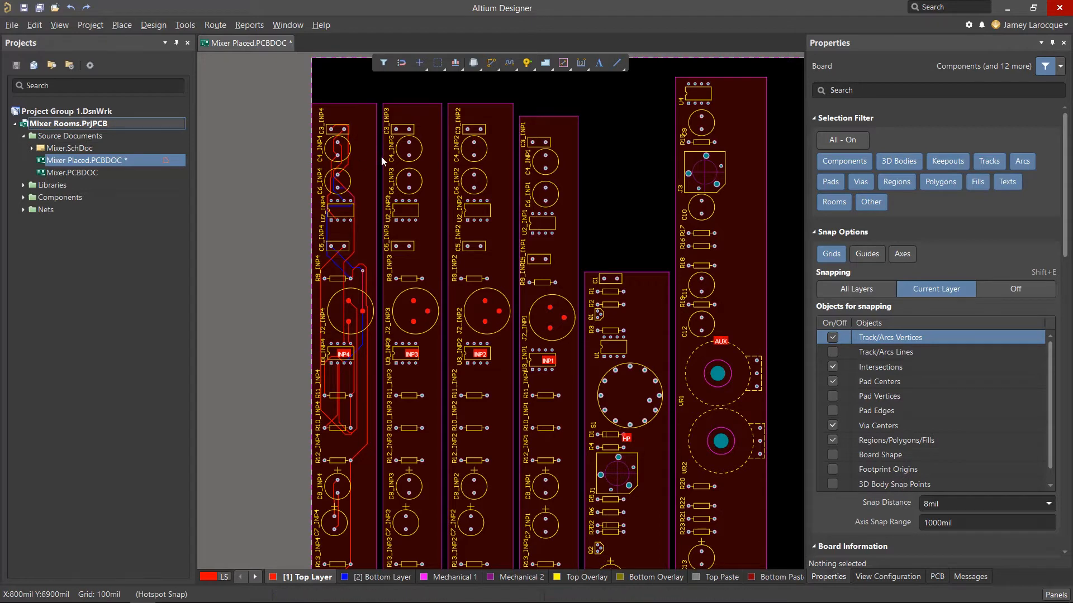
mouse_move(354, 156)
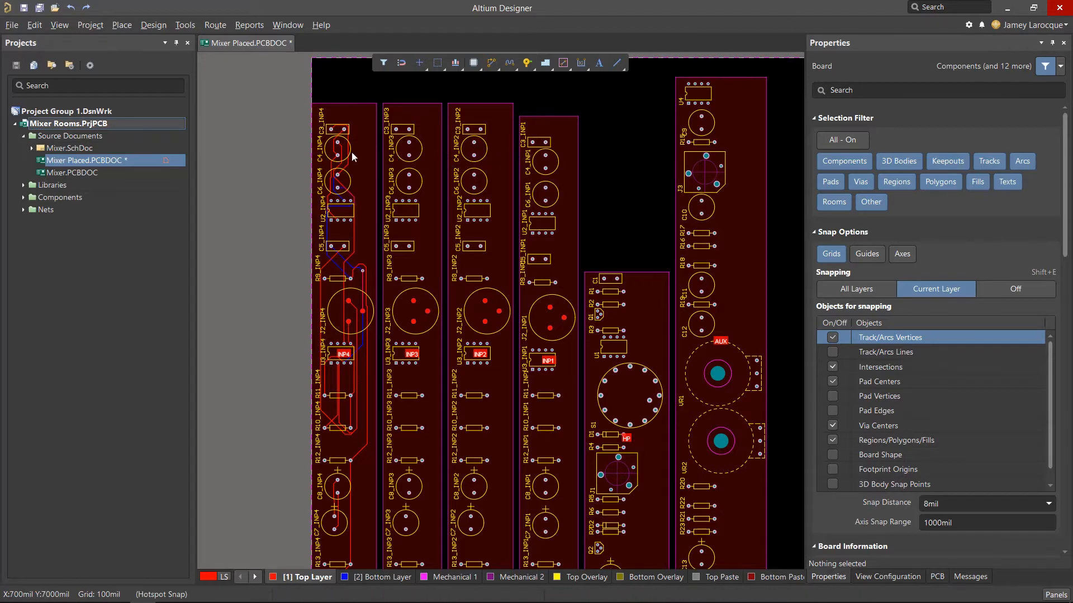
mouse_move(547, 156)
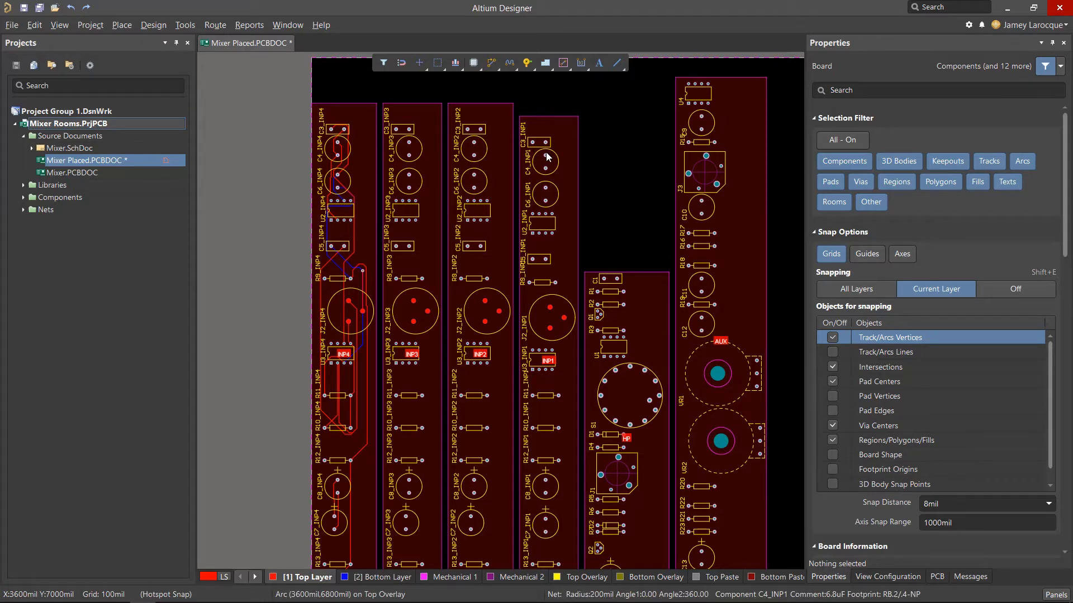
mouse_move(539, 322)
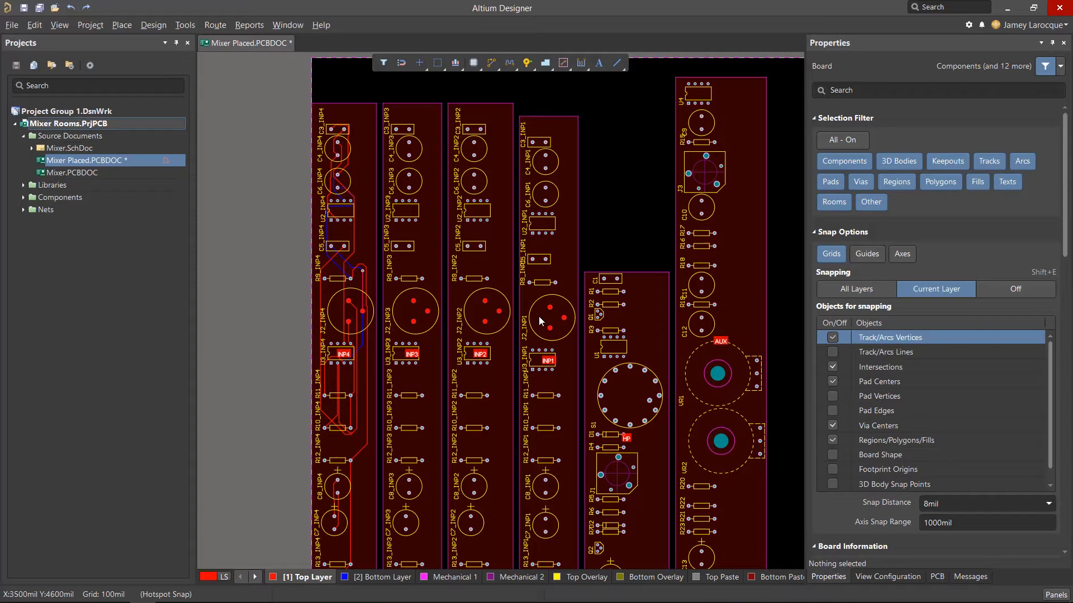
mouse_move(541, 144)
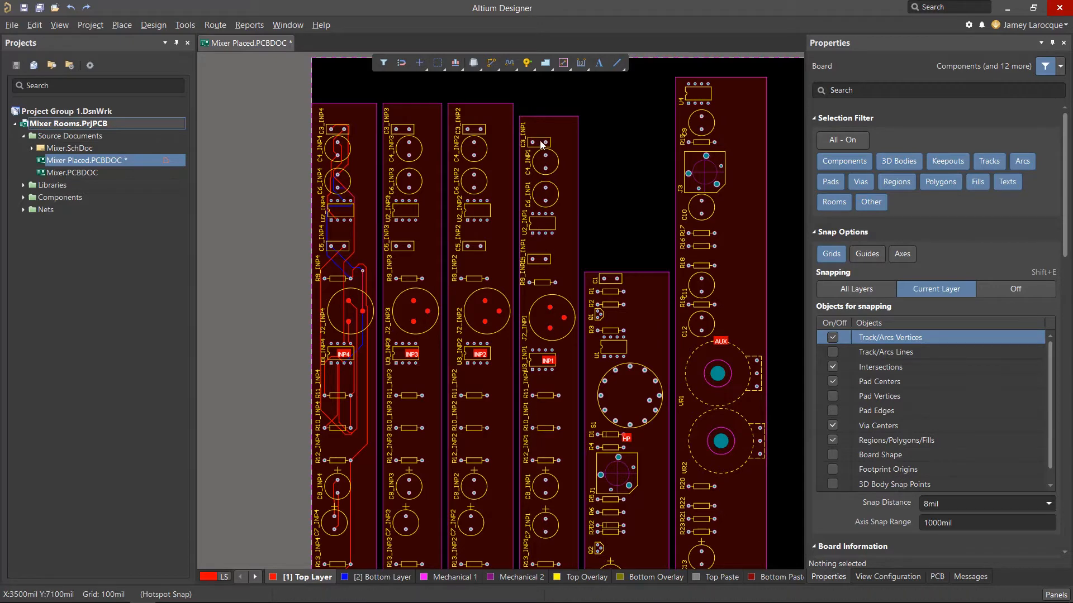
left_click(153, 25)
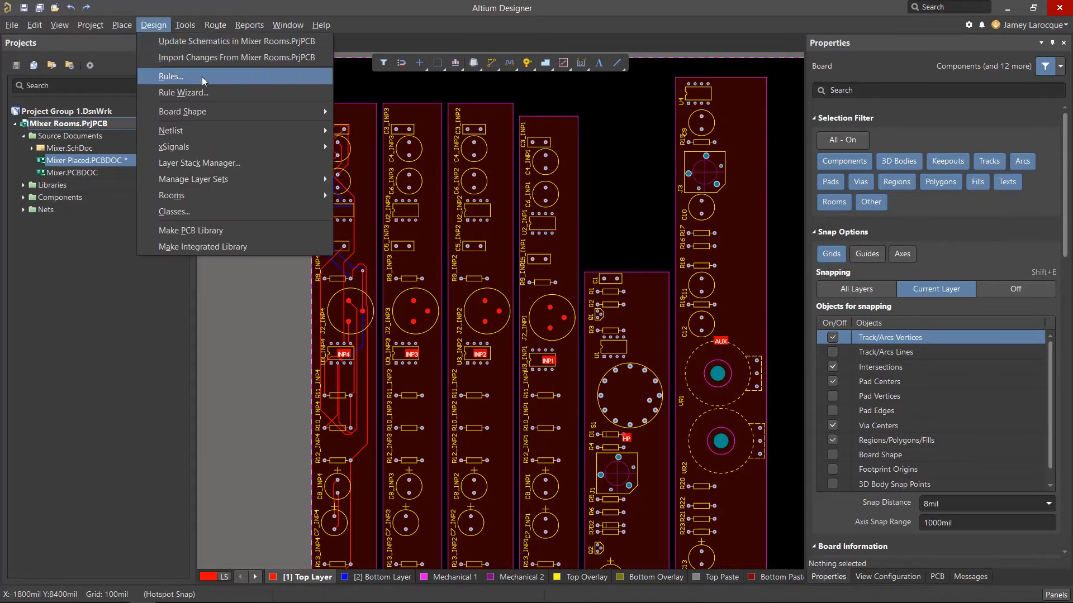
left_click(169, 76)
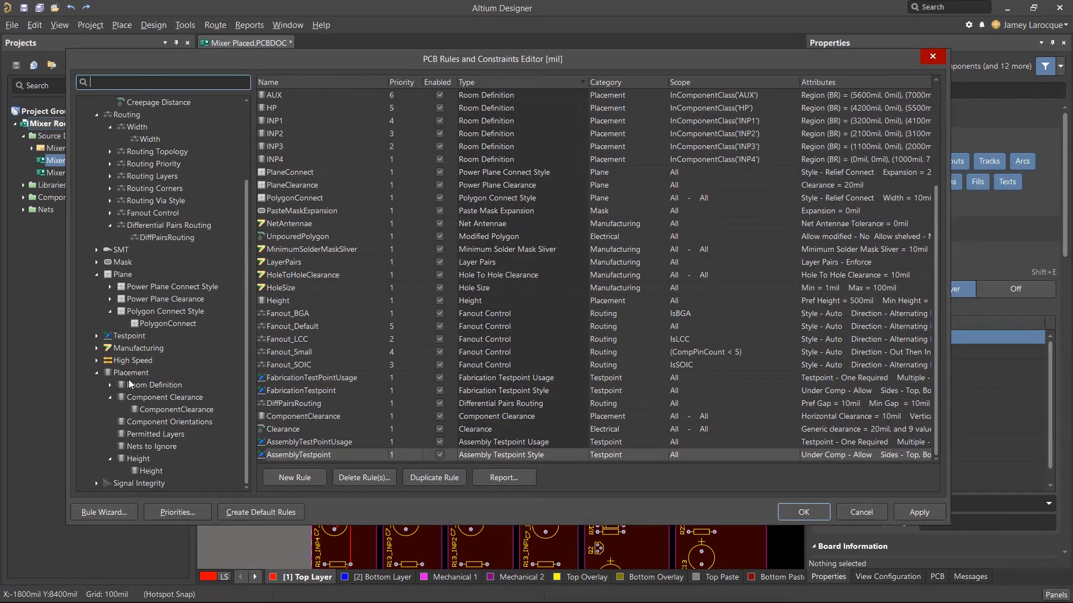
left_click(153, 384)
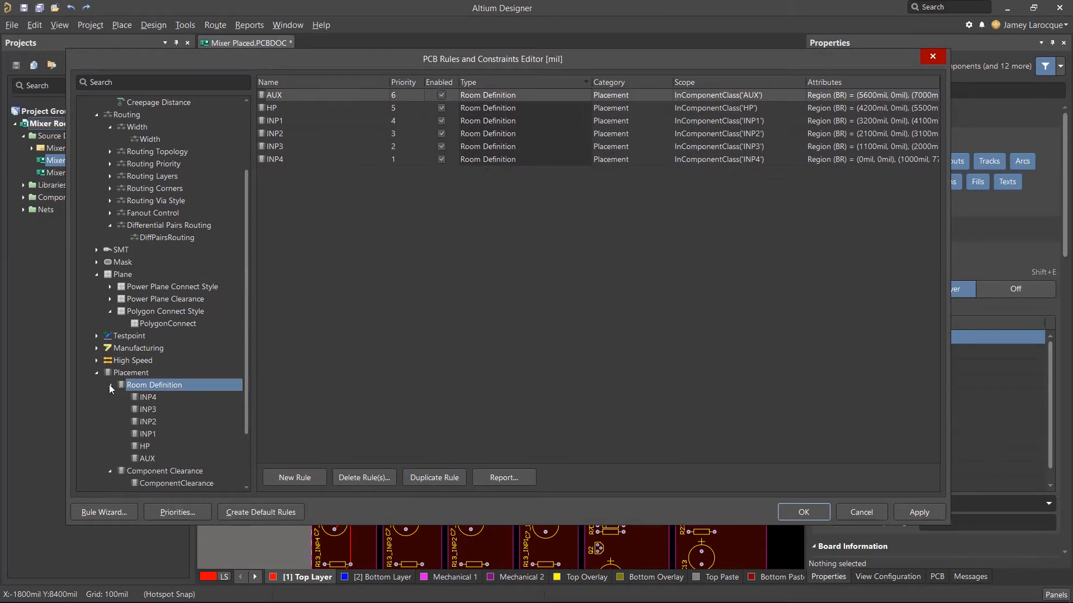
left_click(148, 397)
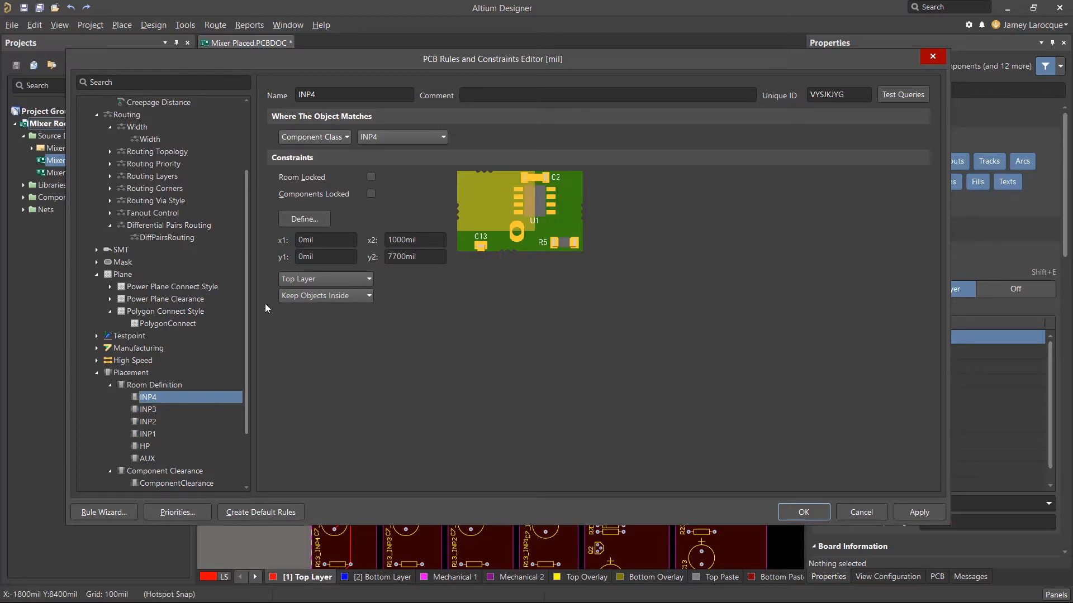
mouse_move(304, 219)
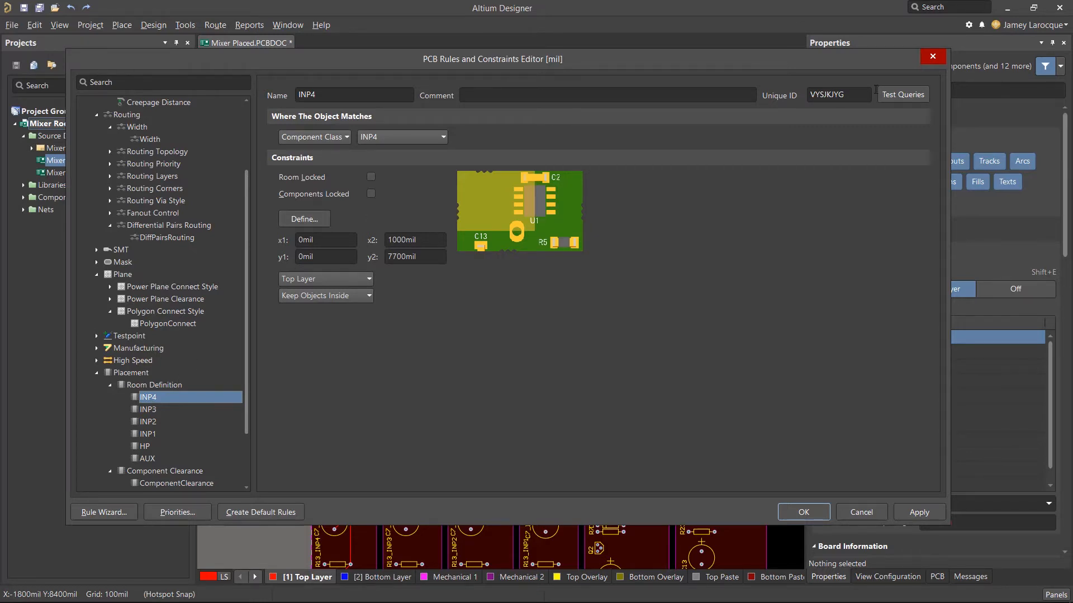
left_click(802, 511)
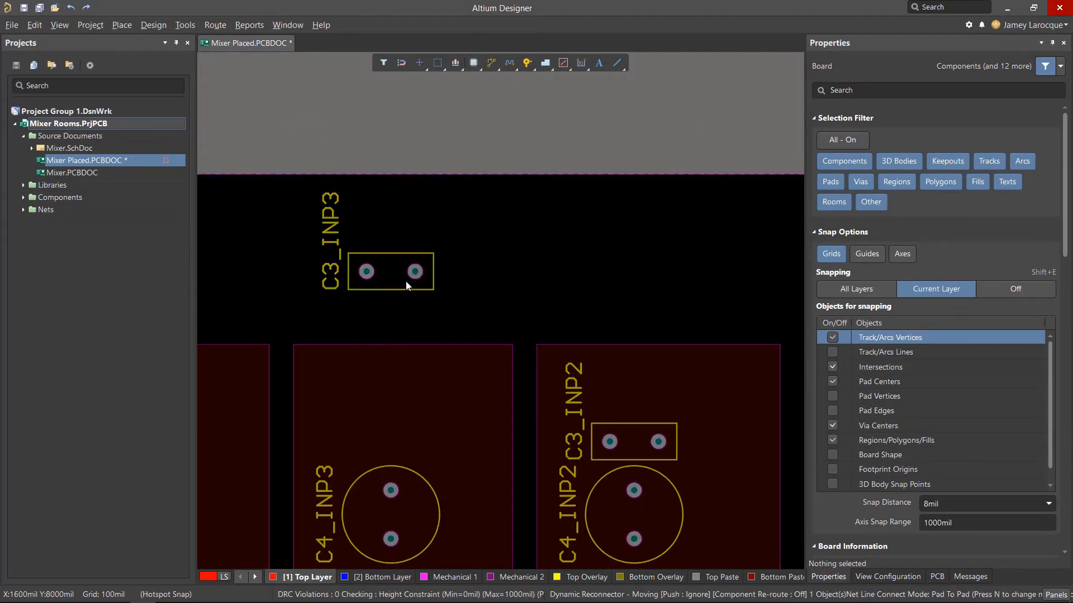
left_click(405, 288)
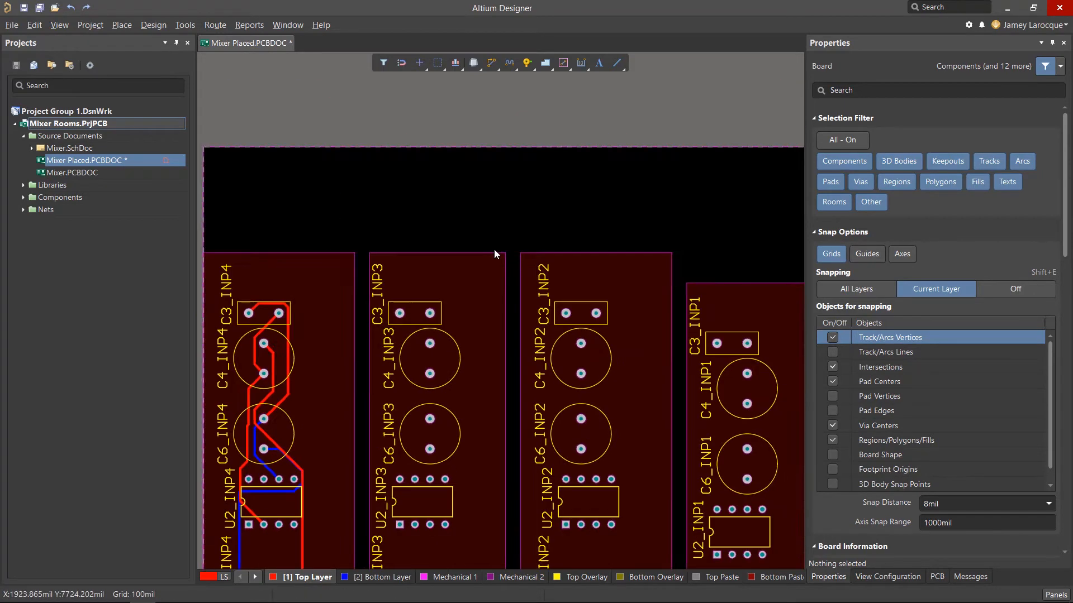
scroll("down", 3)
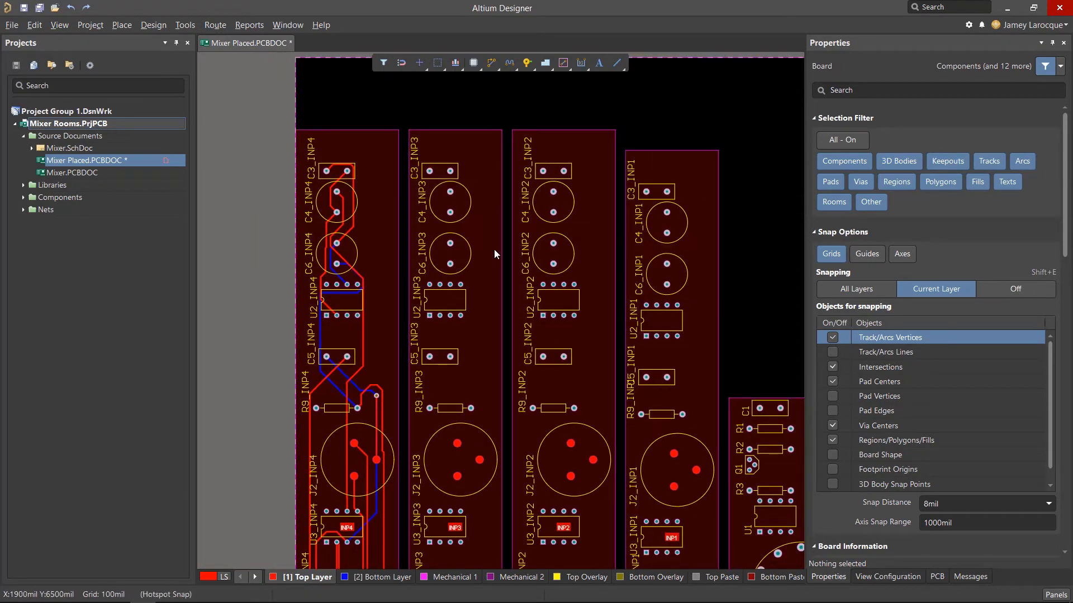
mouse_move(194, 94)
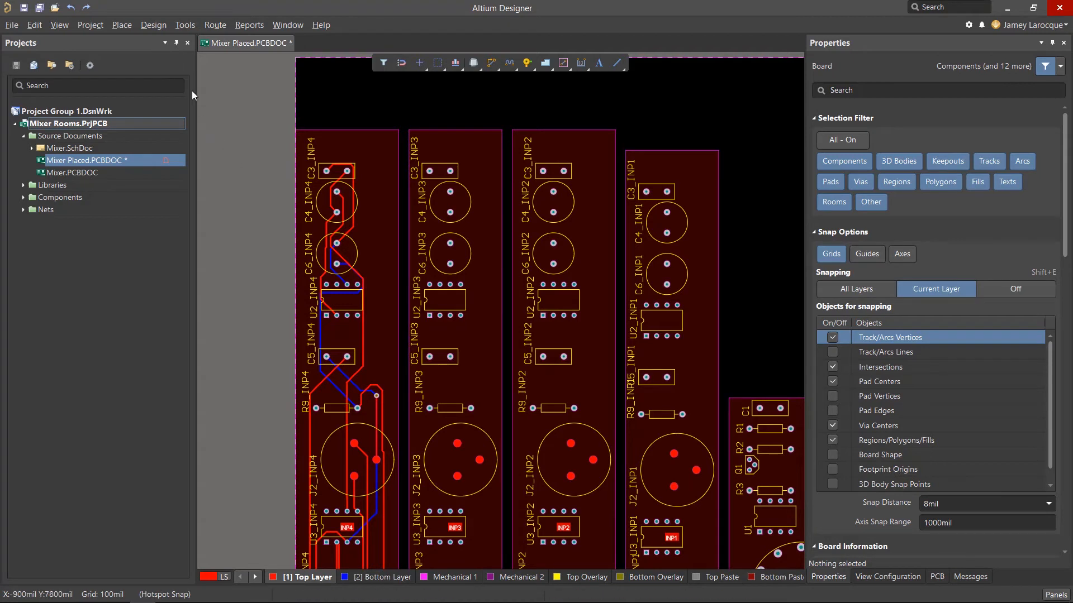
left_click(153, 25)
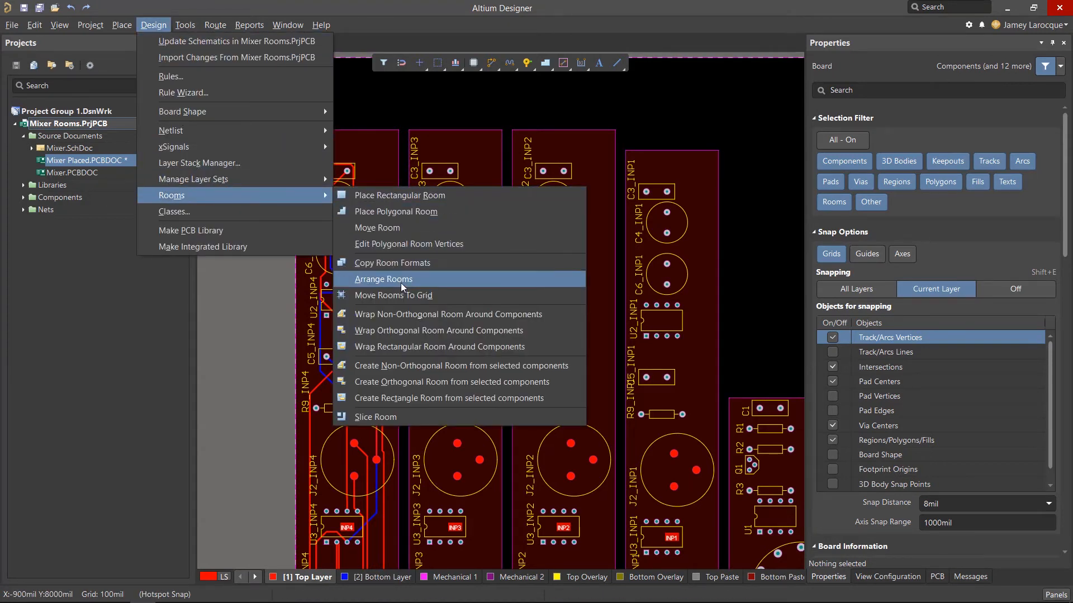
Copy INP4's placement and routing into INP1, INP2 and INP3 with Copy Room Formats, all channels checked.
left_click(389, 279)
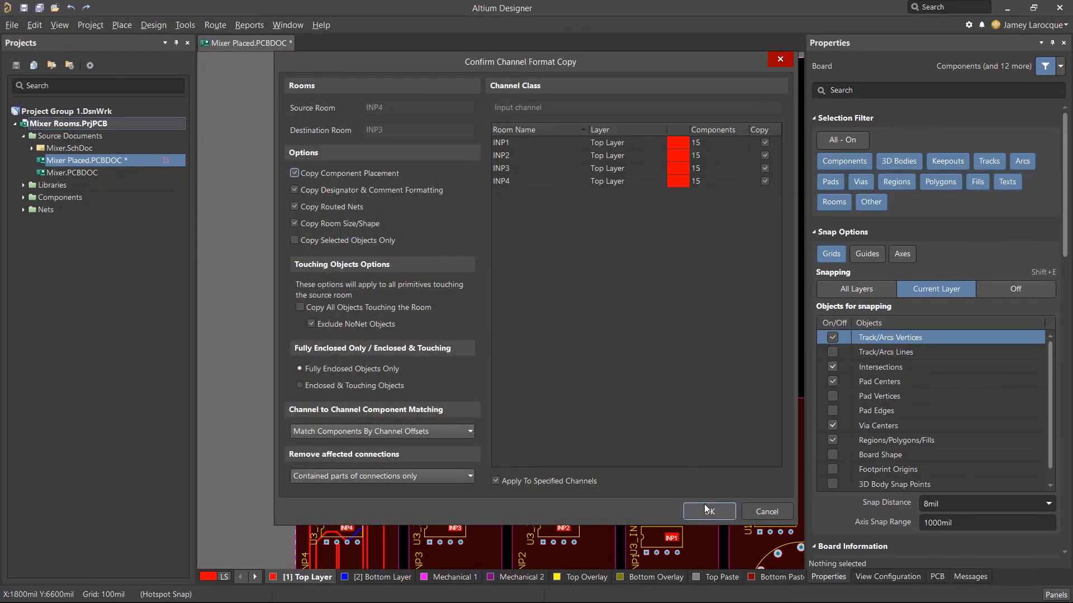
left_click(708, 510)
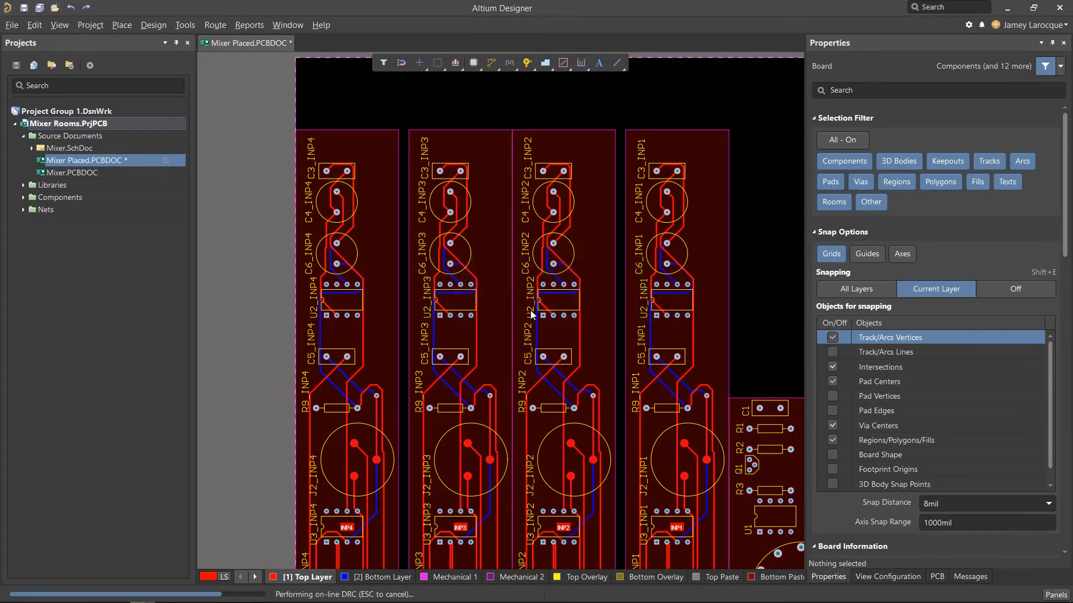